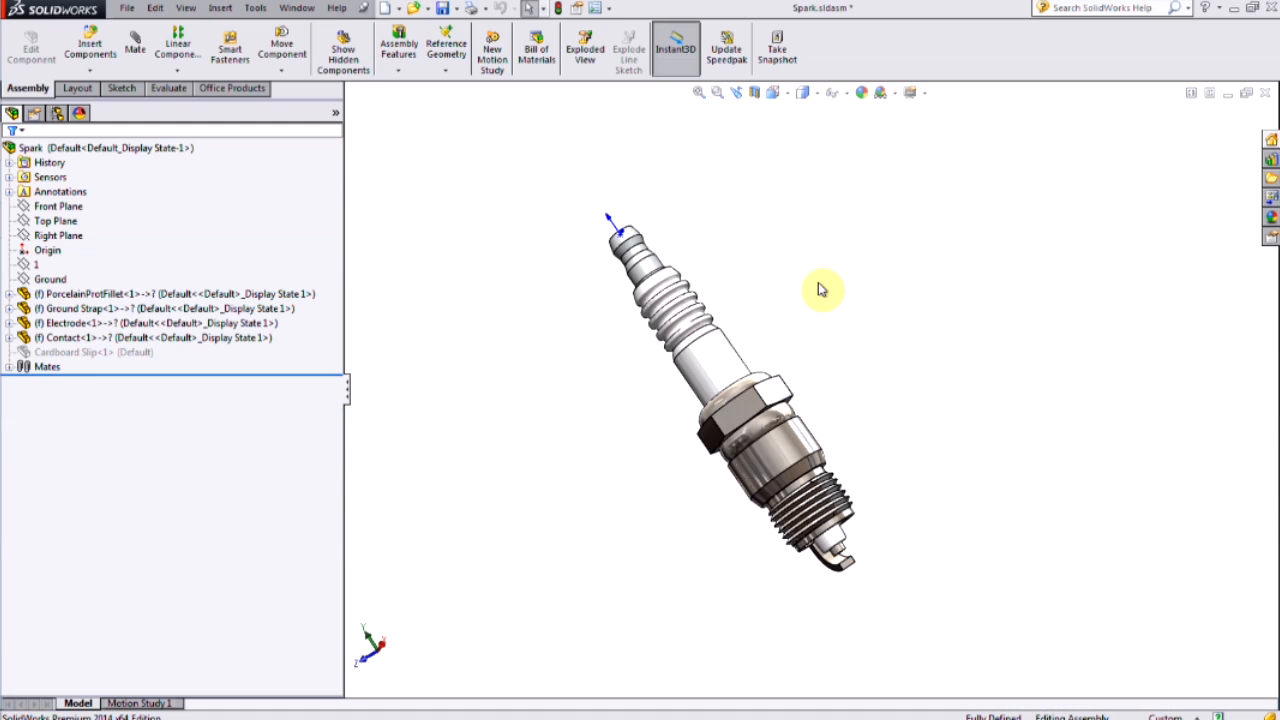
# - Enable the SolidWorks Simulation add-in, then start and cancel a new Drop Test study
pyautogui.click(233, 88)
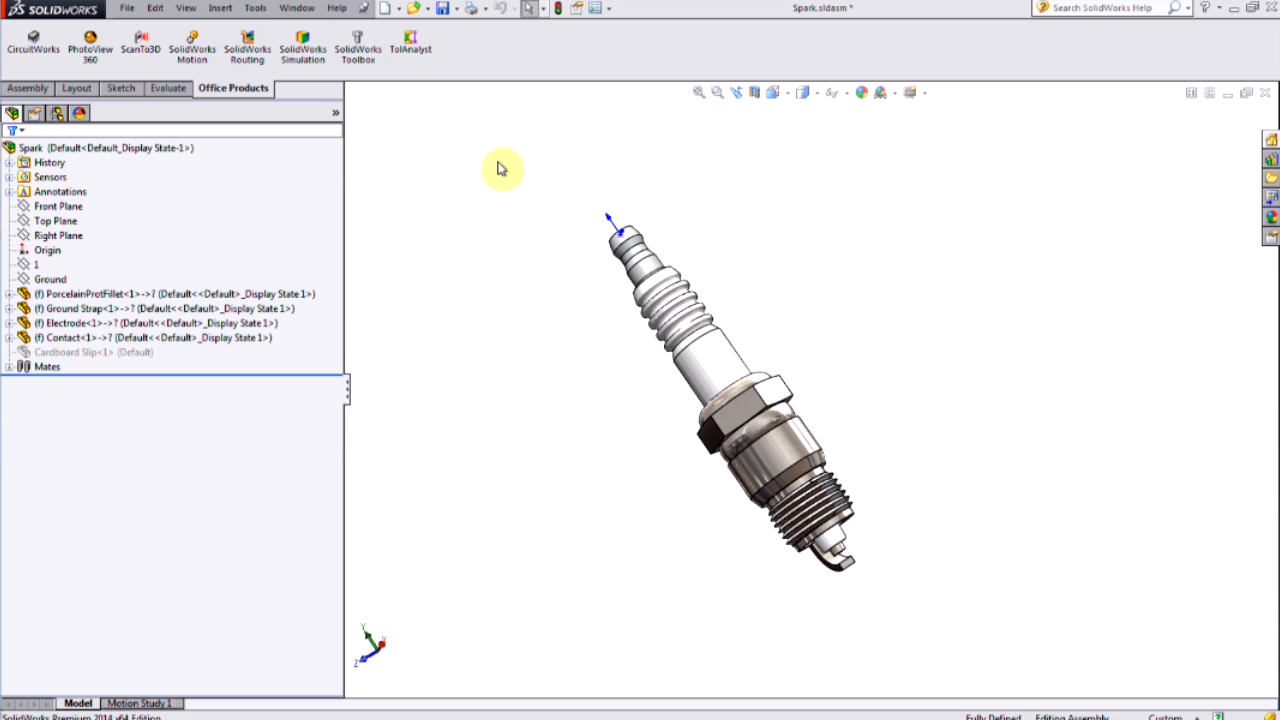
pyautogui.click(302, 42)
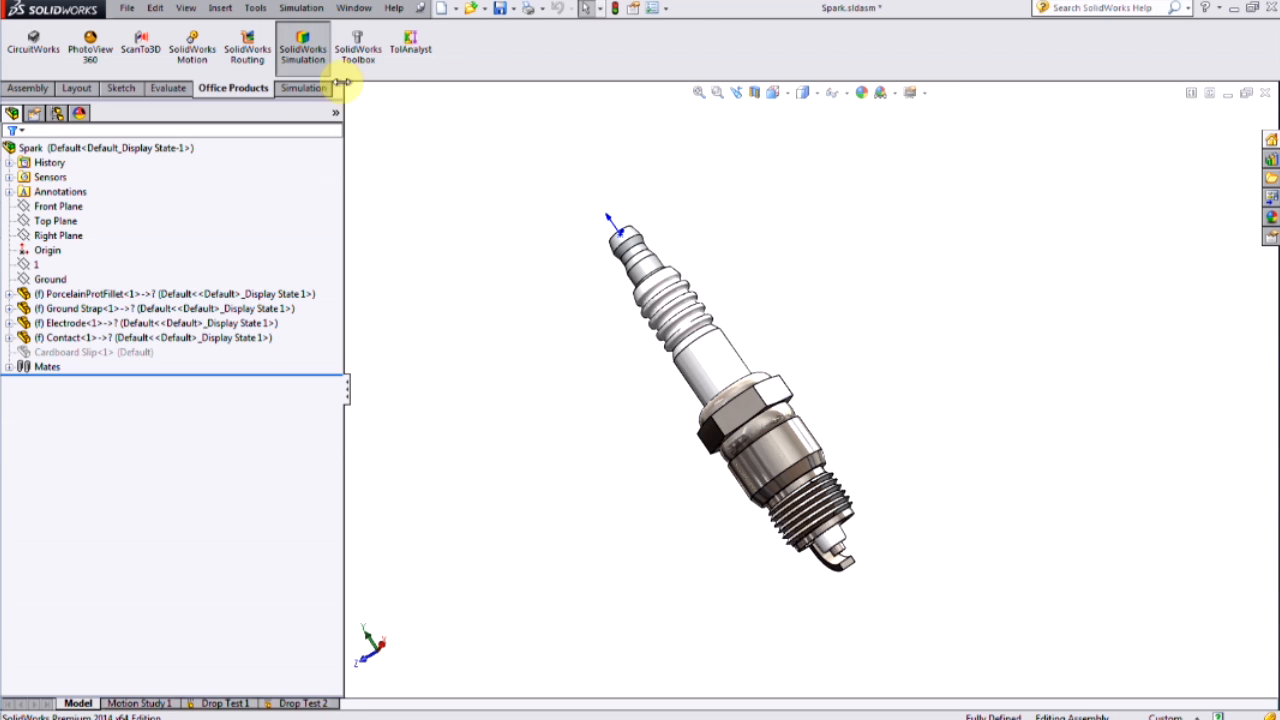
pyautogui.click(22, 42)
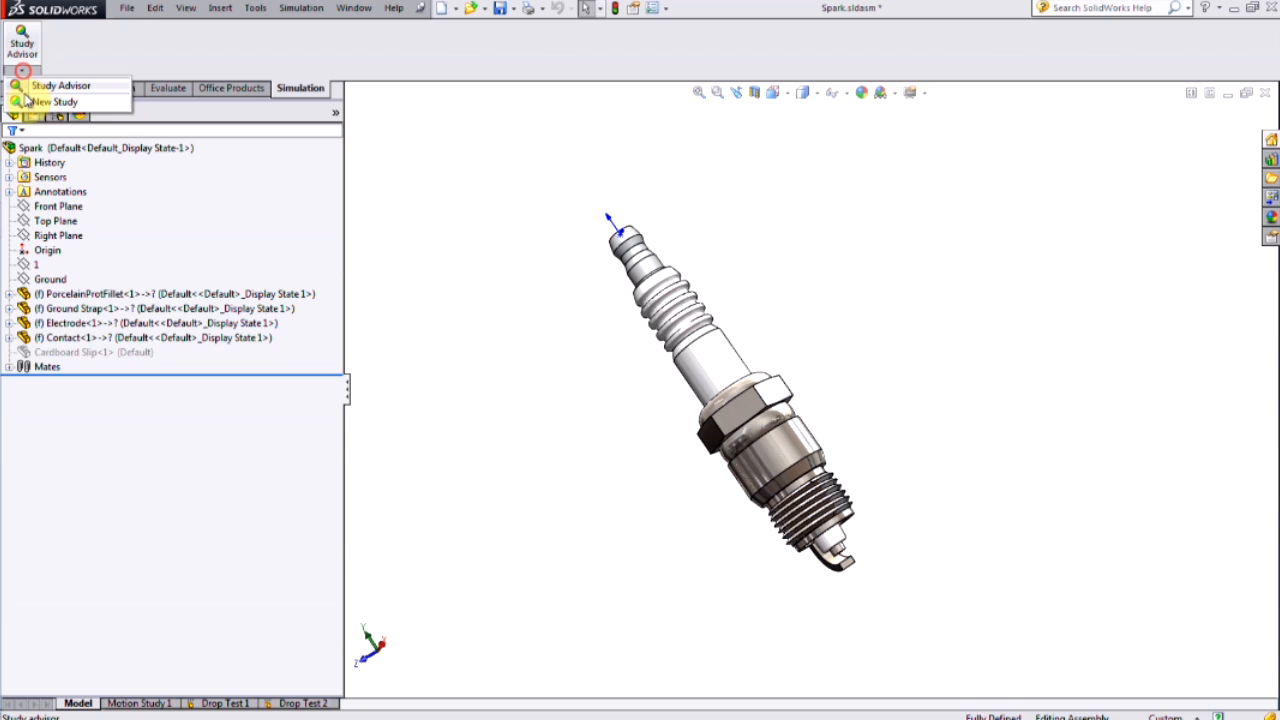
pyautogui.click(56, 101)
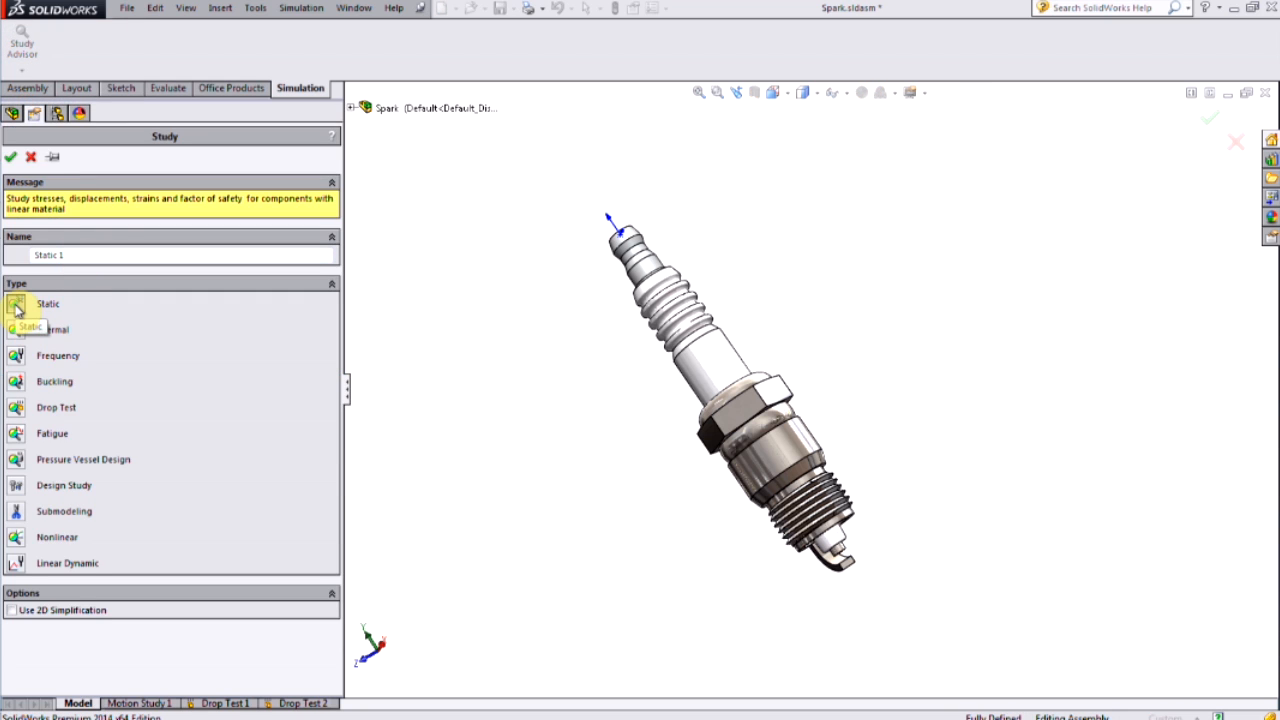
pyautogui.click(56, 407)
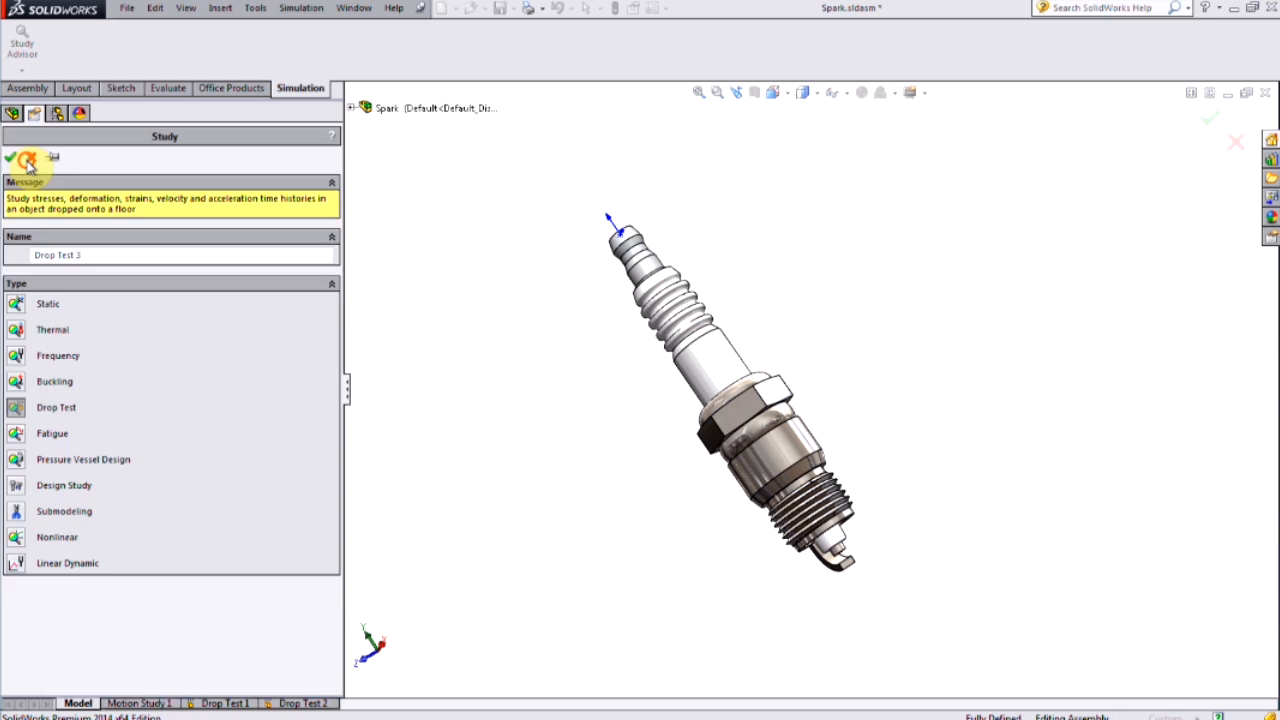
pyautogui.click(11, 158)
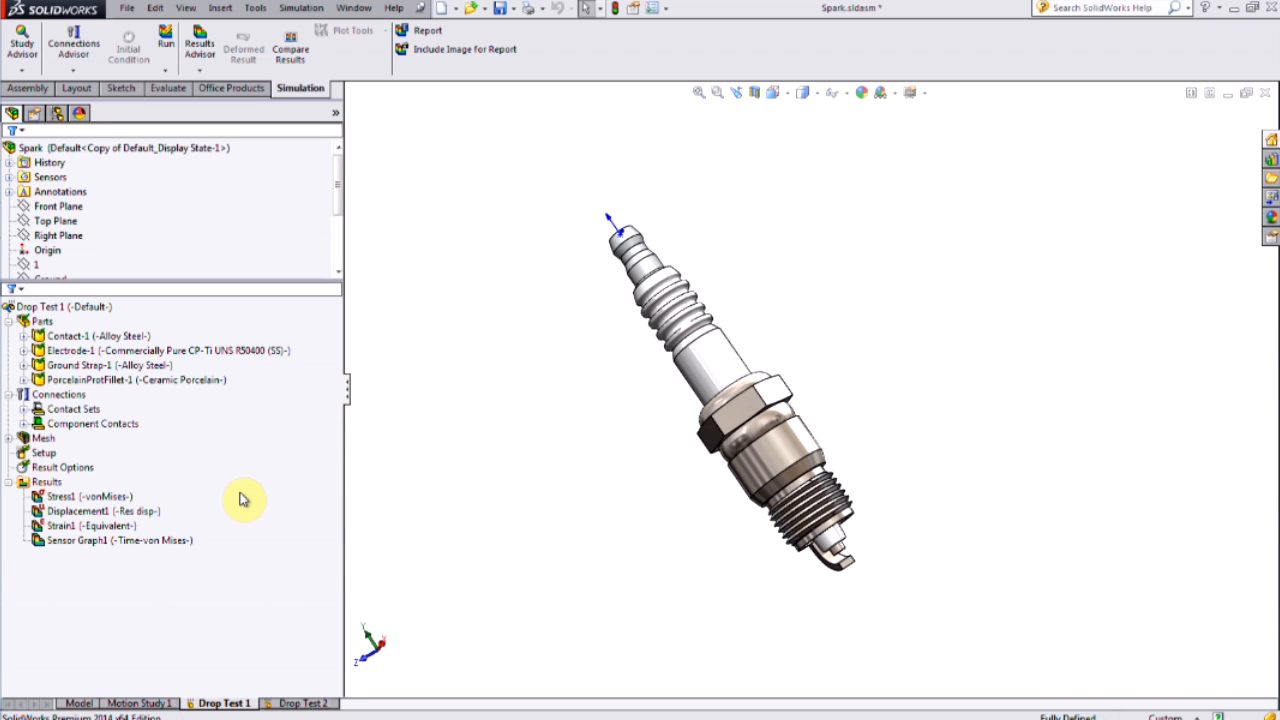
# - Select Drop Test 1's Stress1 von Mises result and view the setup with 3 ft drop height
pyautogui.click(88, 496)
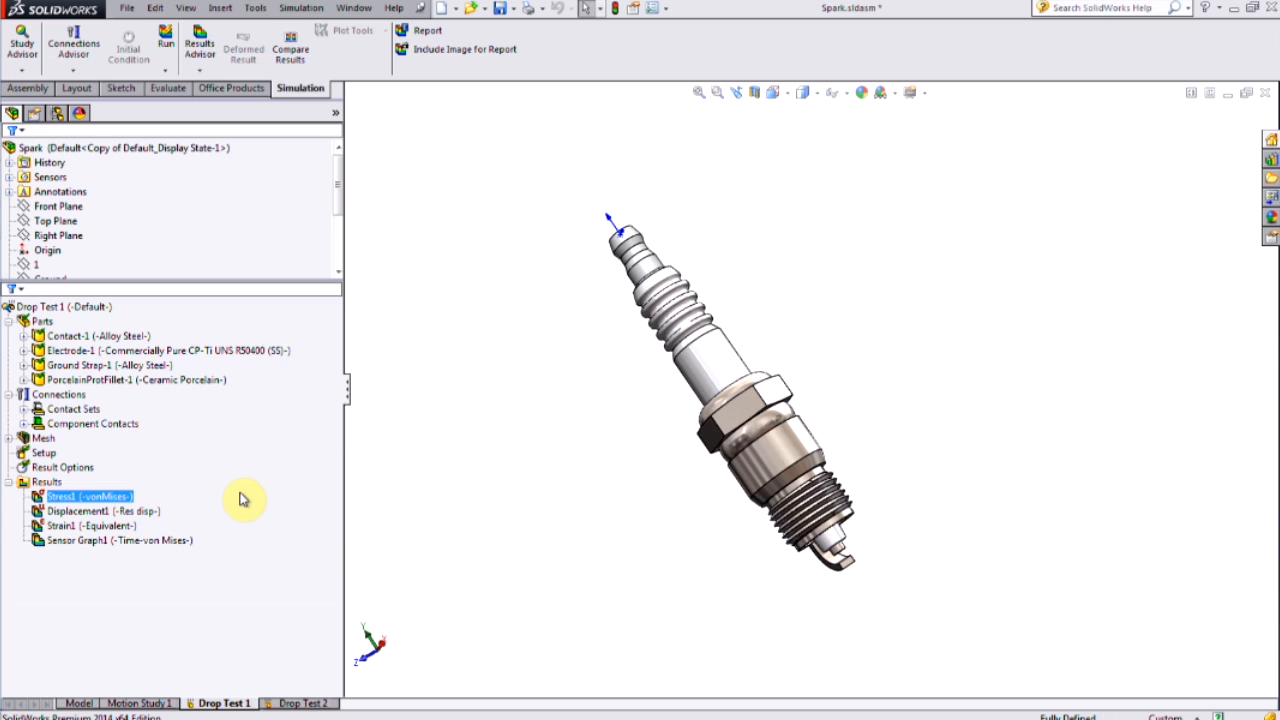
pyautogui.click(62, 467)
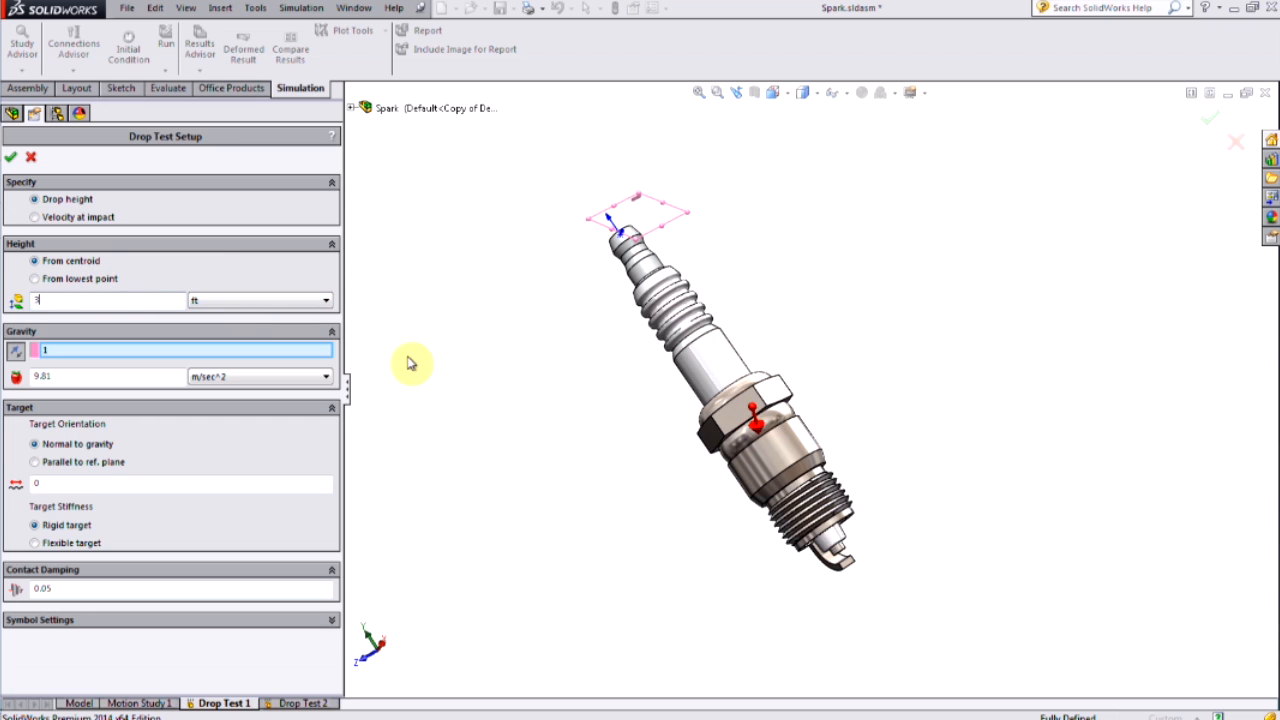
pyautogui.moveTo(90, 285)
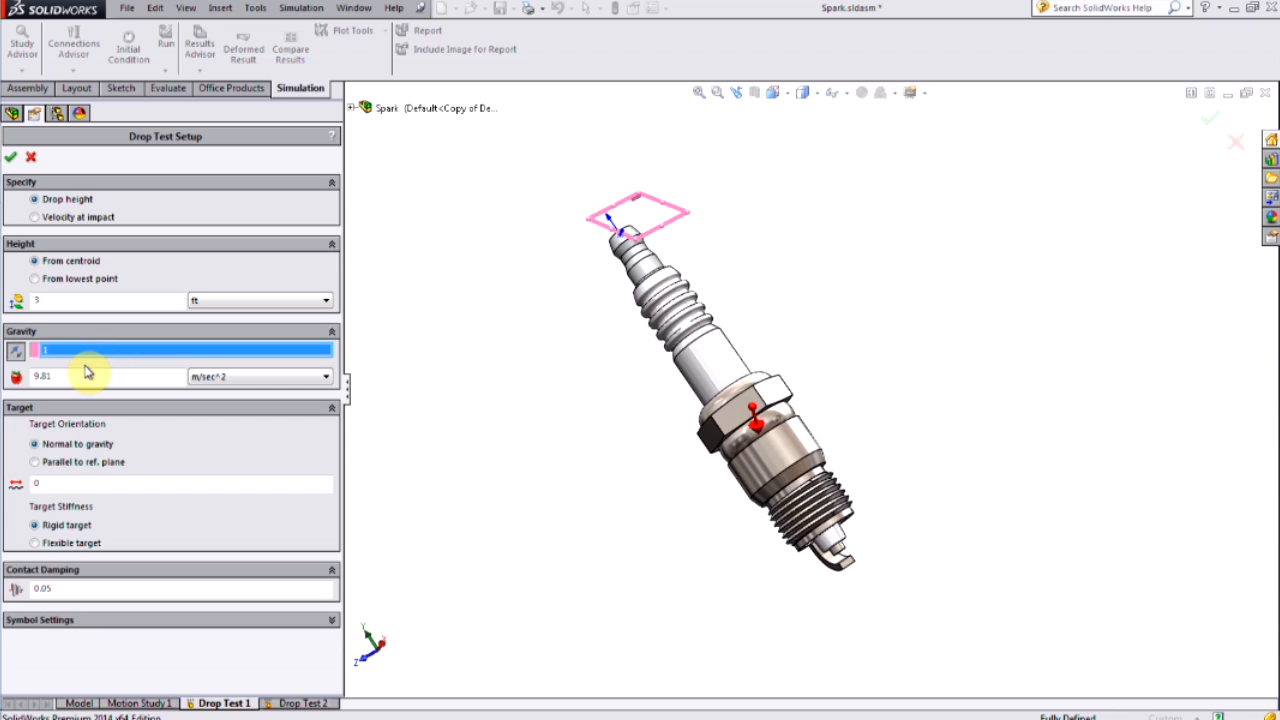
pyautogui.moveTo(555, 292)
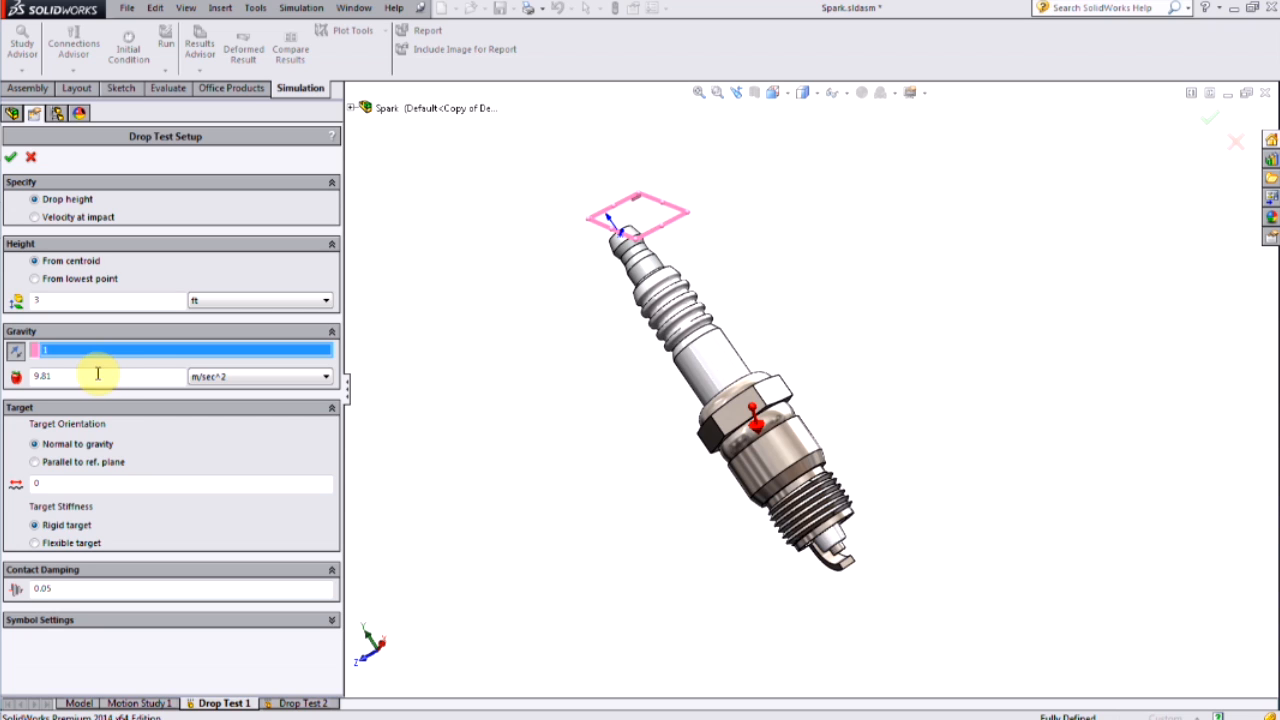
pyautogui.moveTo(97, 376)
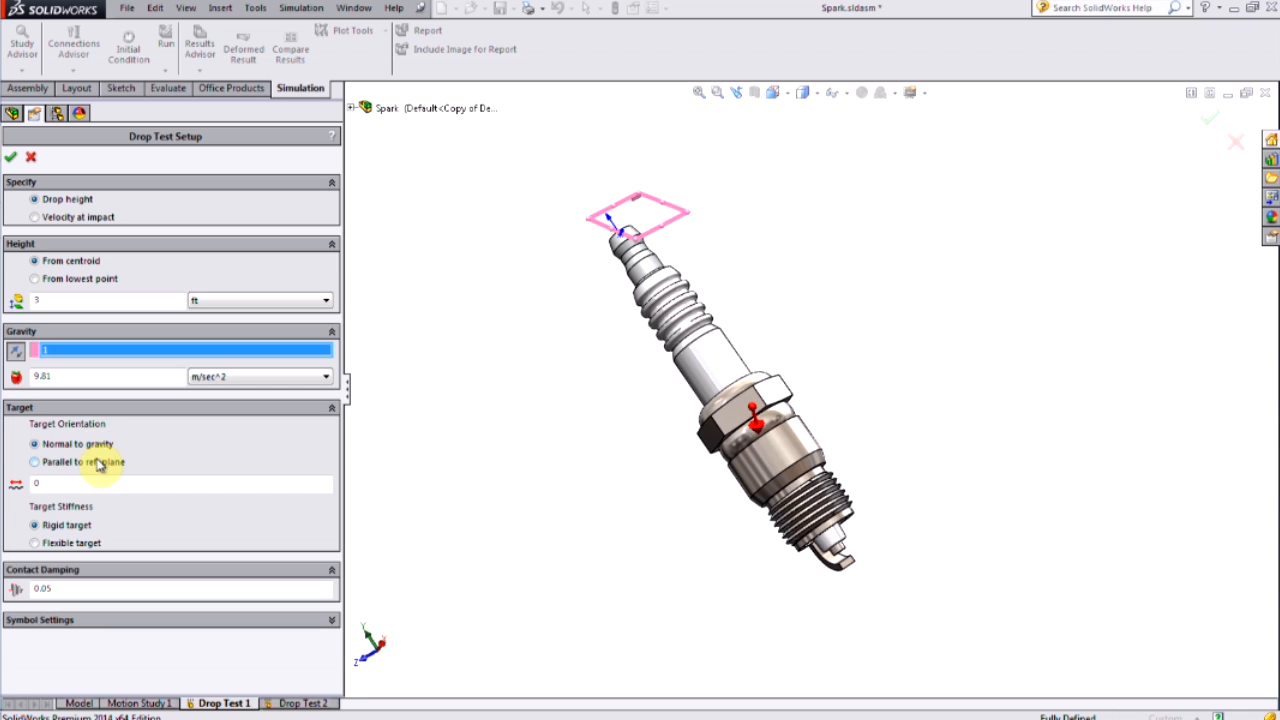
# - Make the drop target parallel to a reference plane and flexible with 5E6 normal stiffness
pyautogui.click(35, 461)
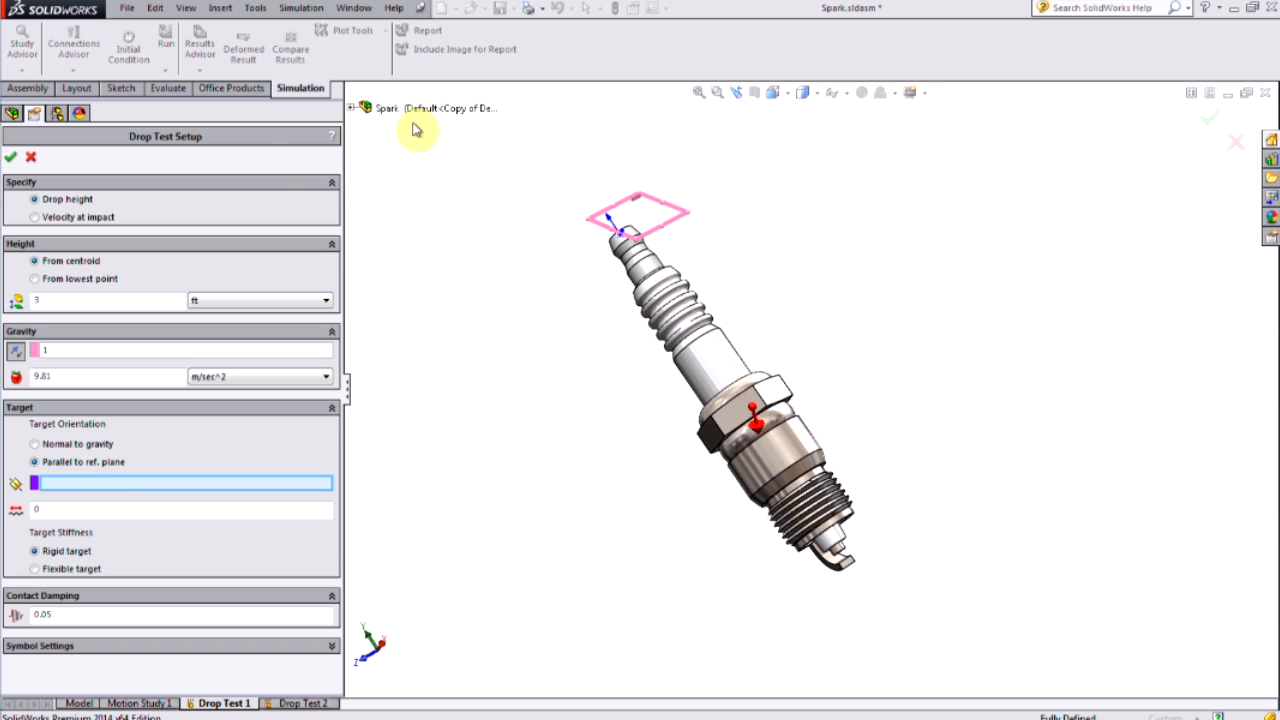
pyautogui.click(357, 108)
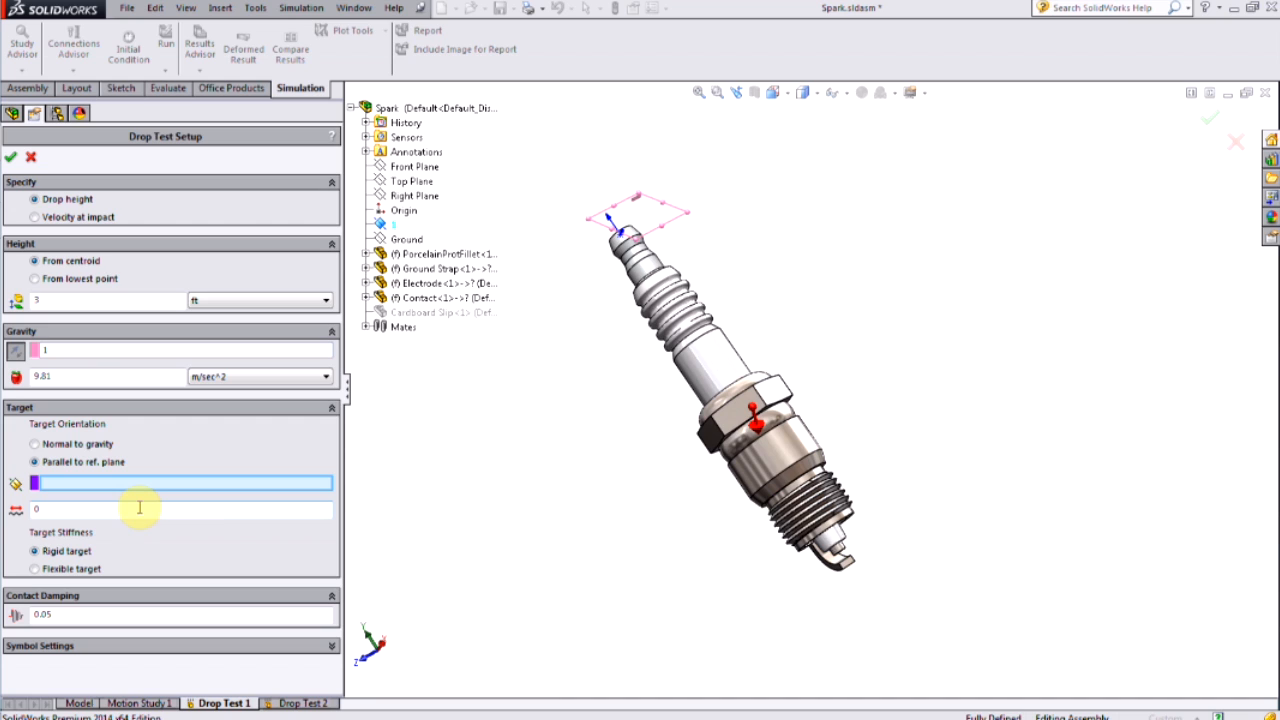
pyautogui.moveTo(140, 508)
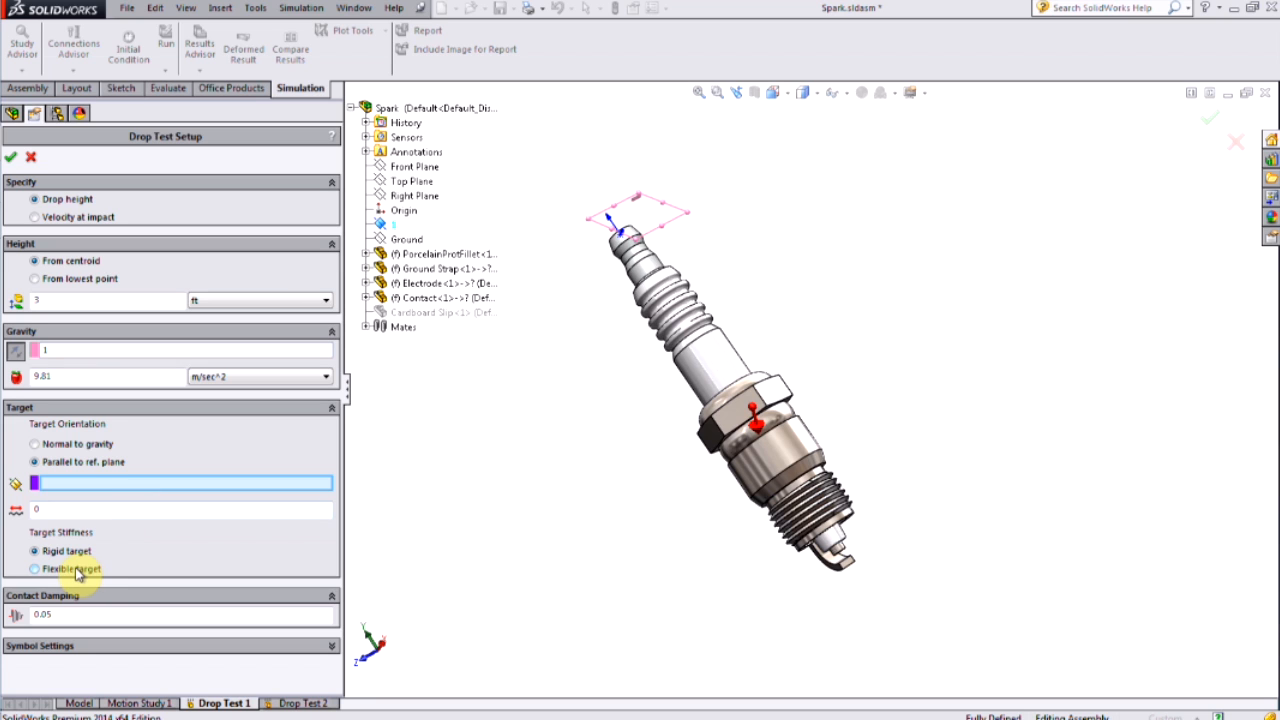
pyautogui.click(35, 568)
pyautogui.write('5E4')
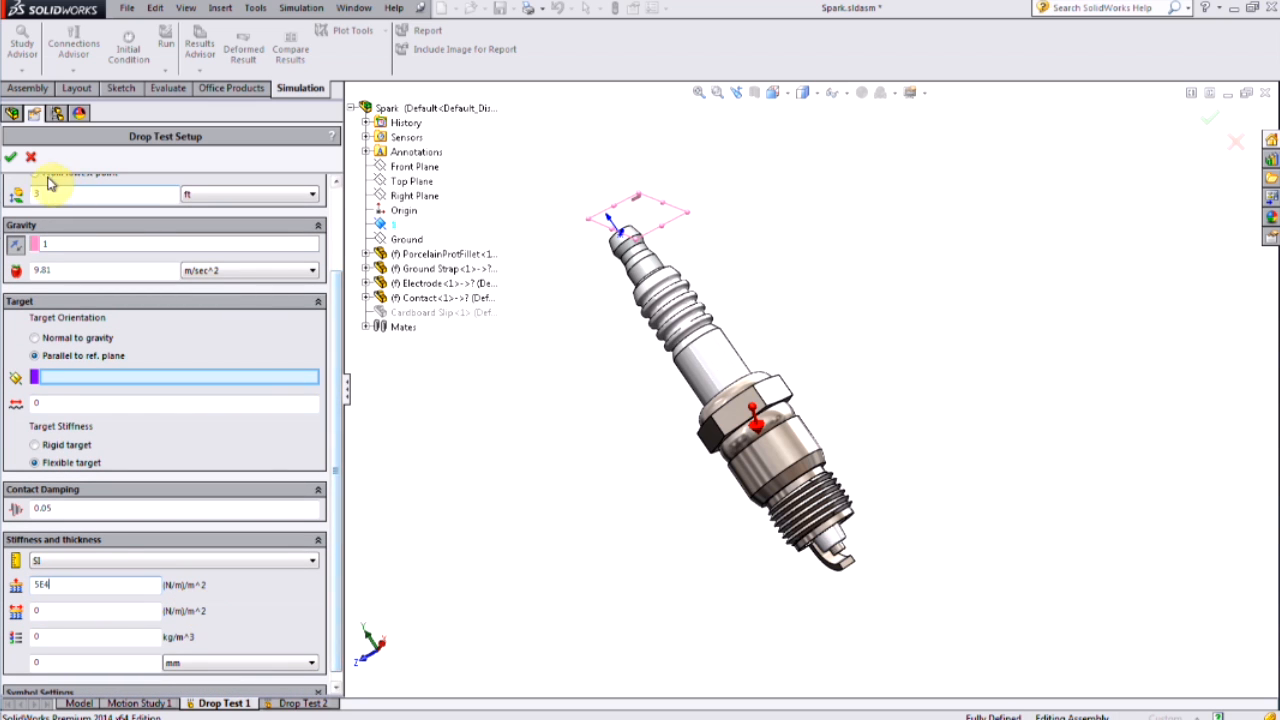
pyautogui.click(11, 157)
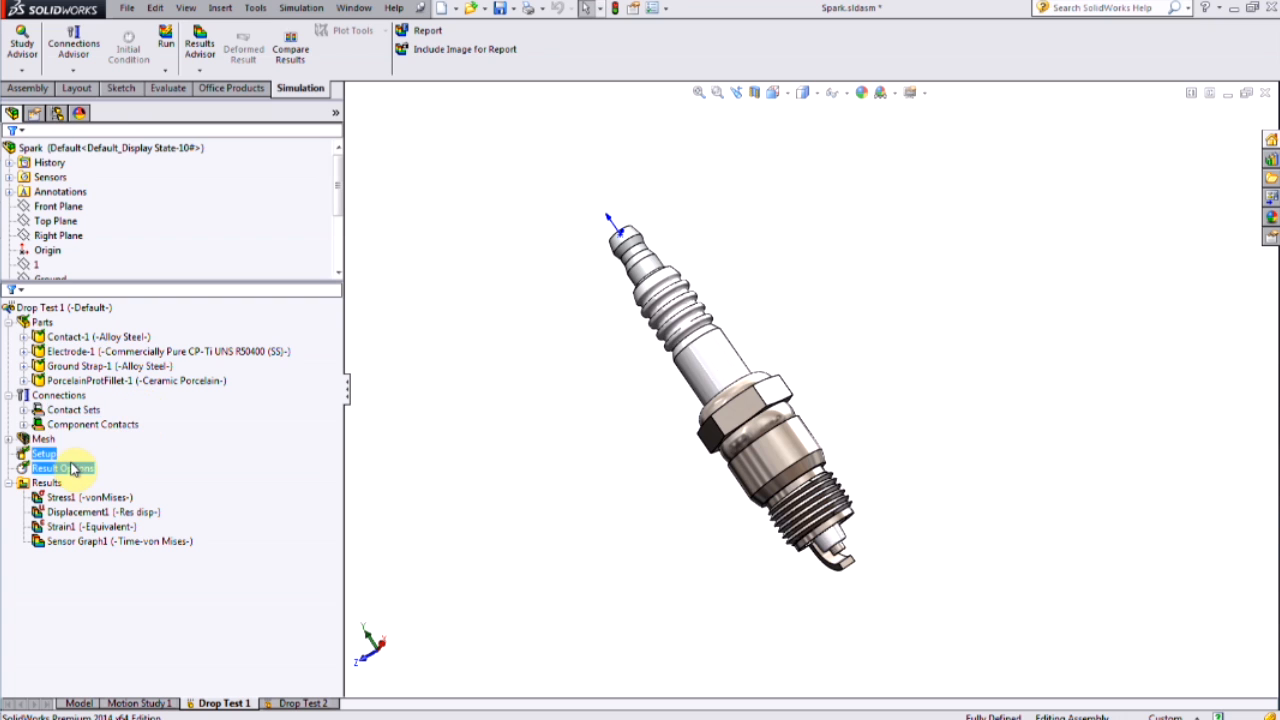
pyautogui.rightClick(60, 468)
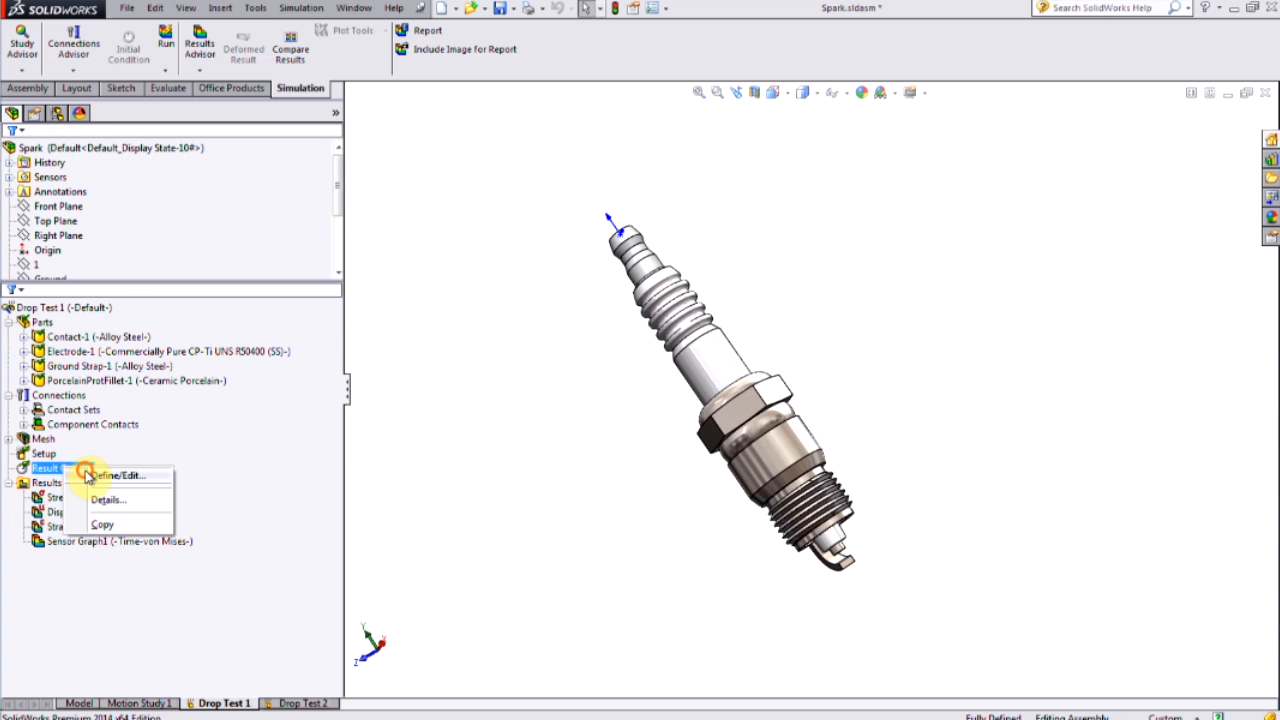
pyautogui.click(118, 475)
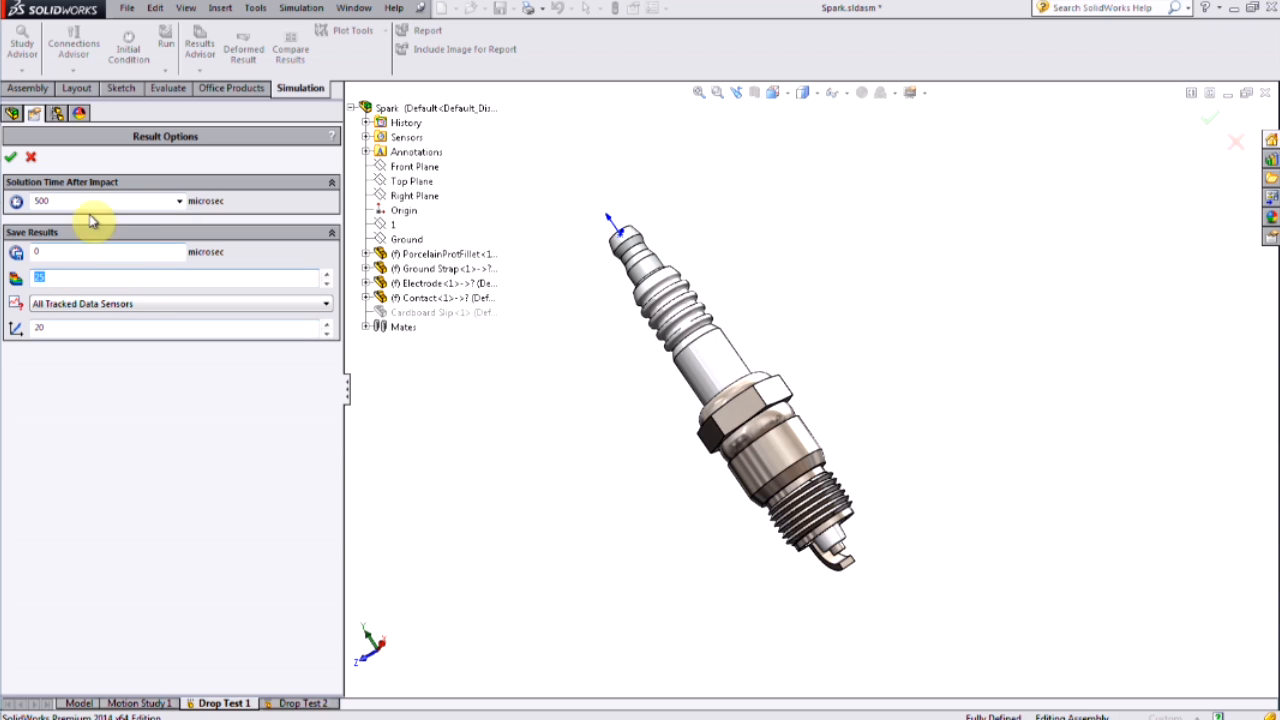
pyautogui.click(11, 157)
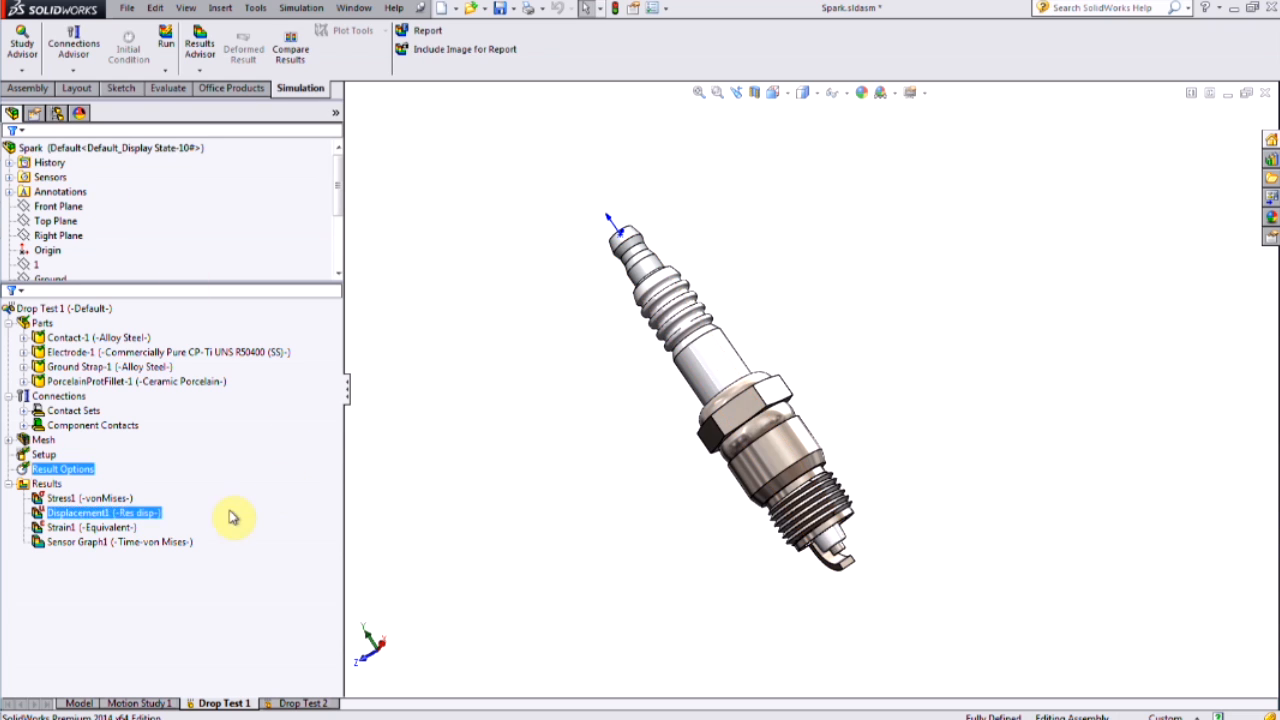
# - Display Drop Test 1's Stress1 von Mises plot and animate it over time
pyautogui.click(89, 498)
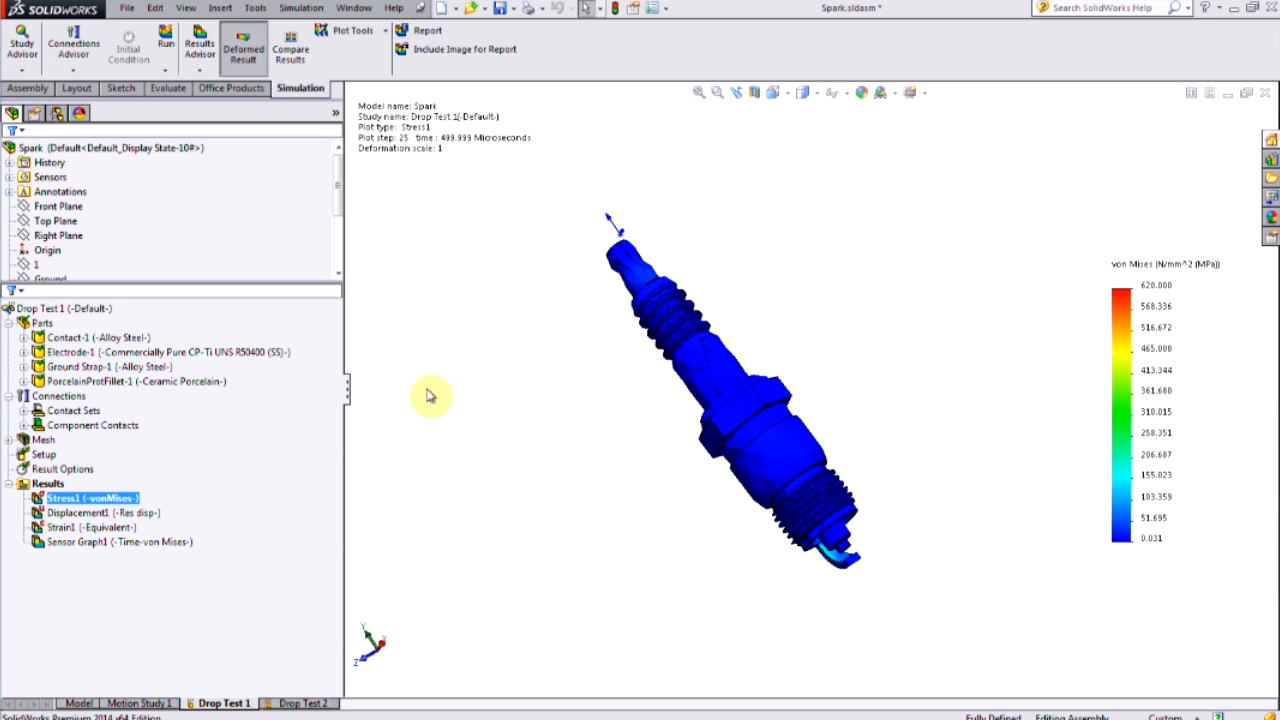
pyautogui.moveTo(1008, 321)
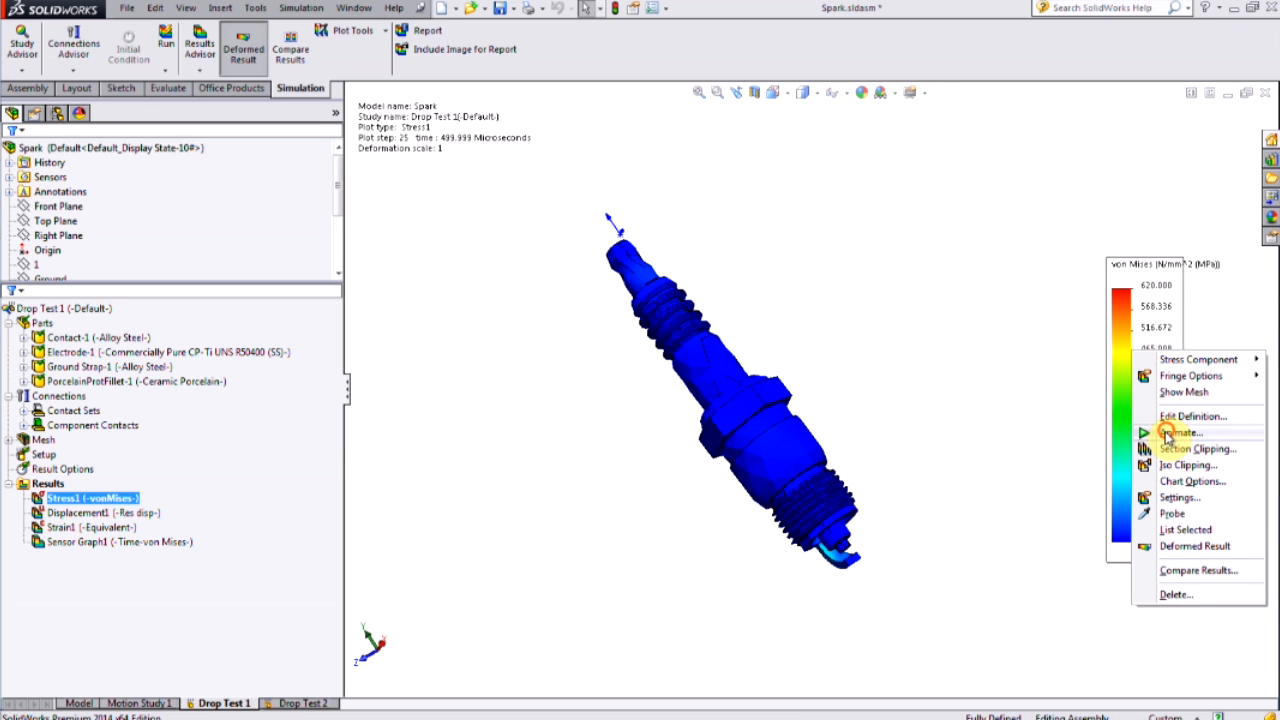
pyautogui.click(1183, 432)
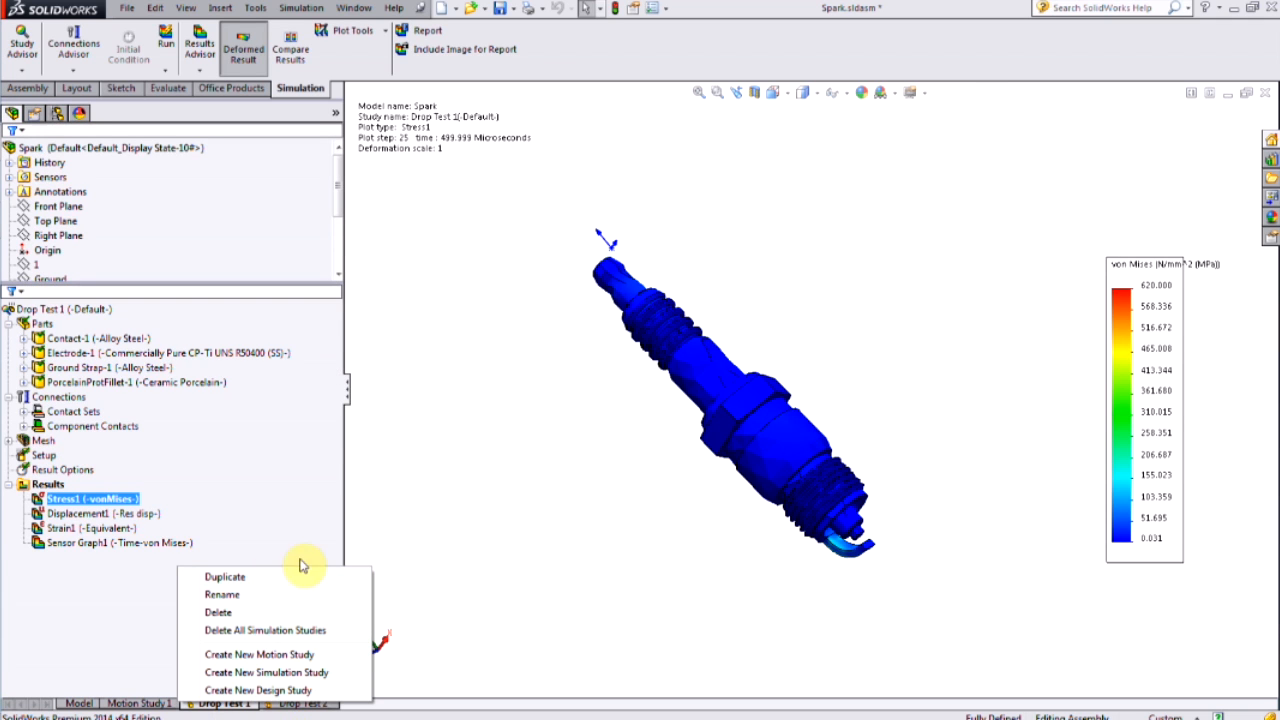
# - Switch to Drop Test 2, animate its stress plot, then open Sensor Graph1
pyautogui.click(299, 703)
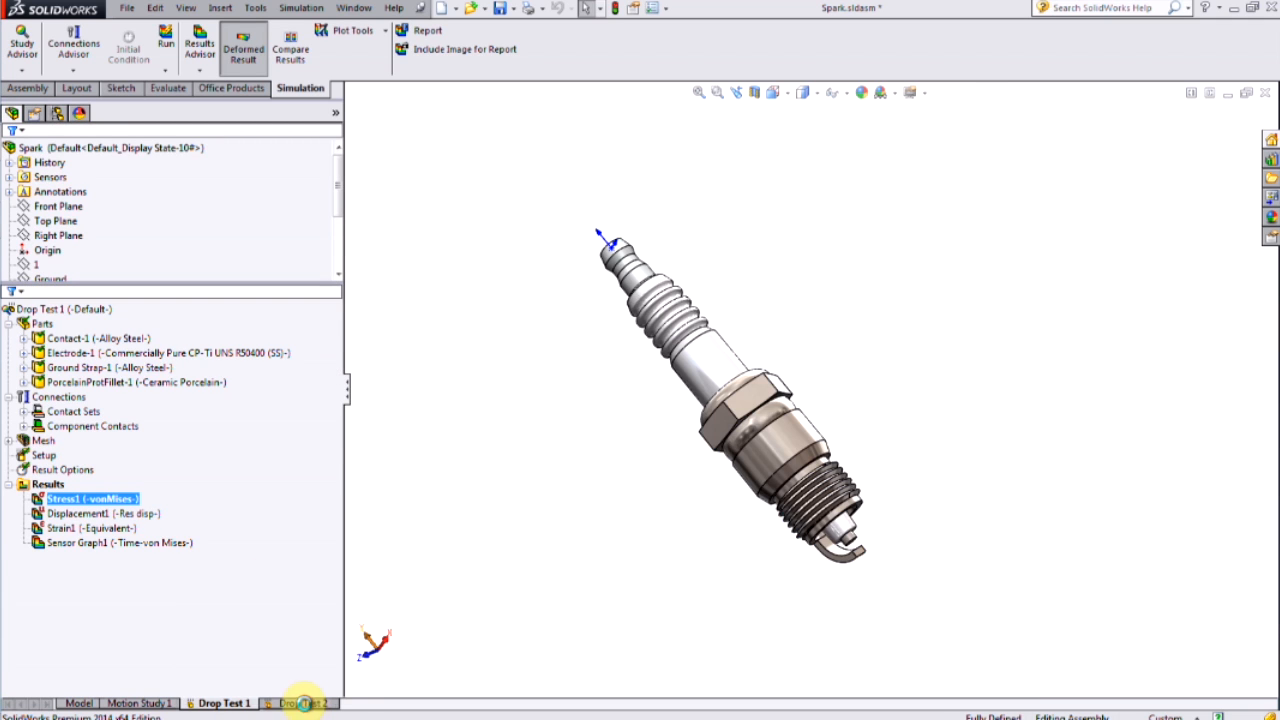
pyautogui.click(298, 703)
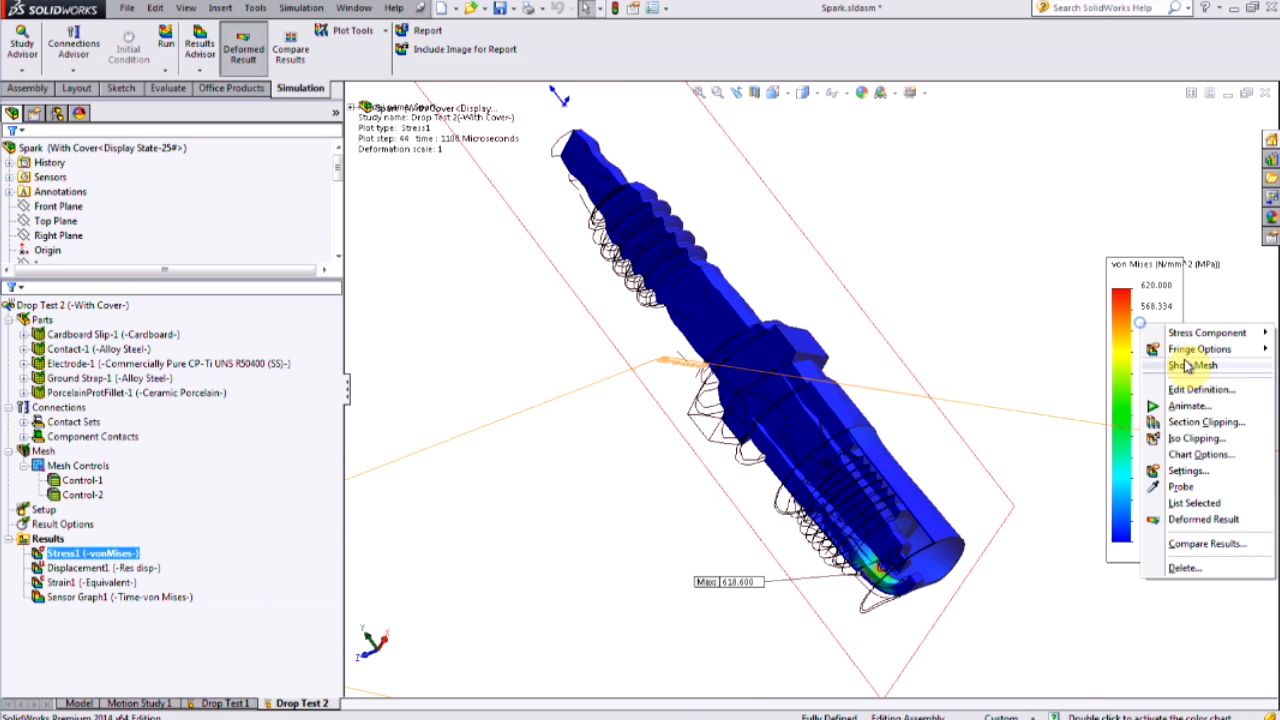
pyautogui.click(1190, 405)
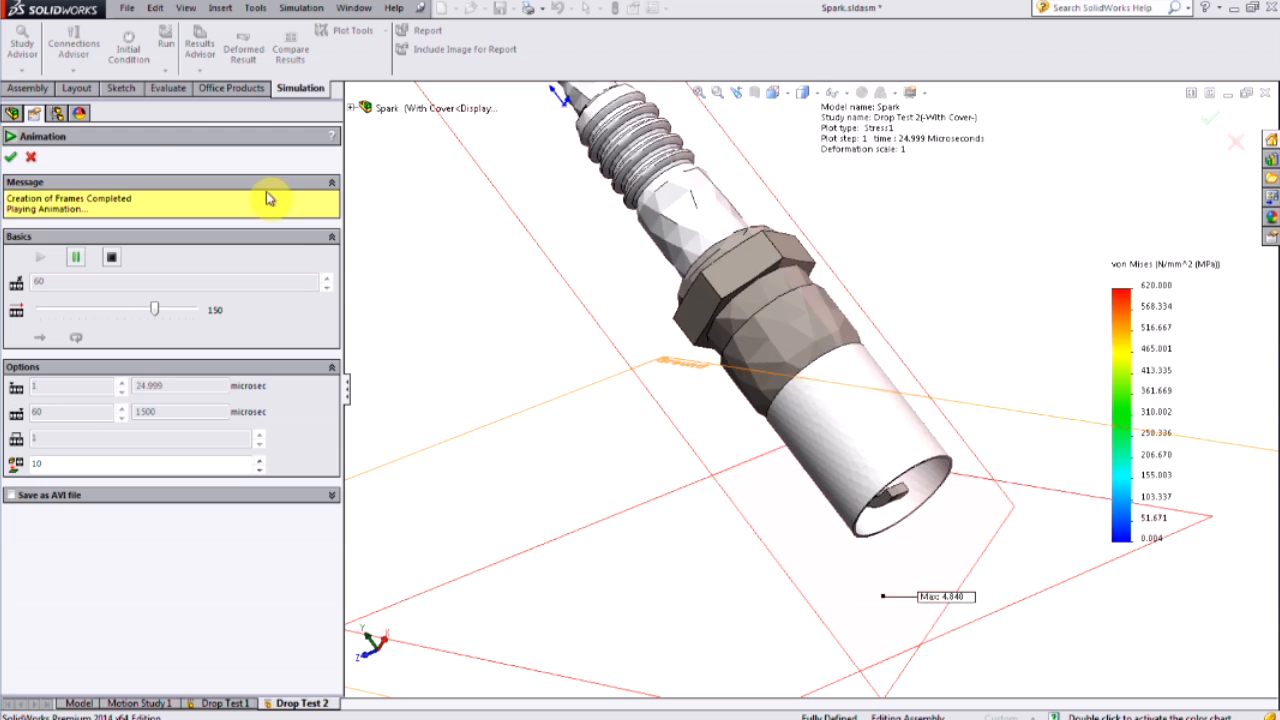
pyautogui.click(13, 158)
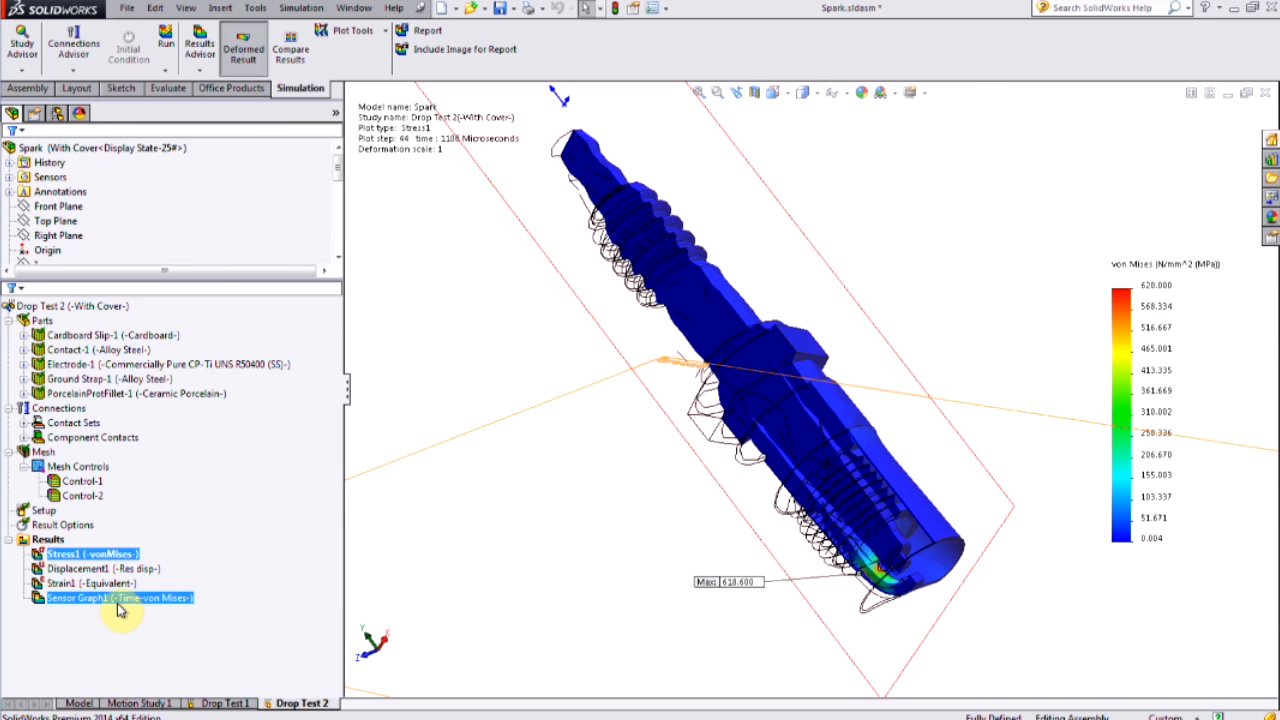
pyautogui.doubleClick(115, 597)
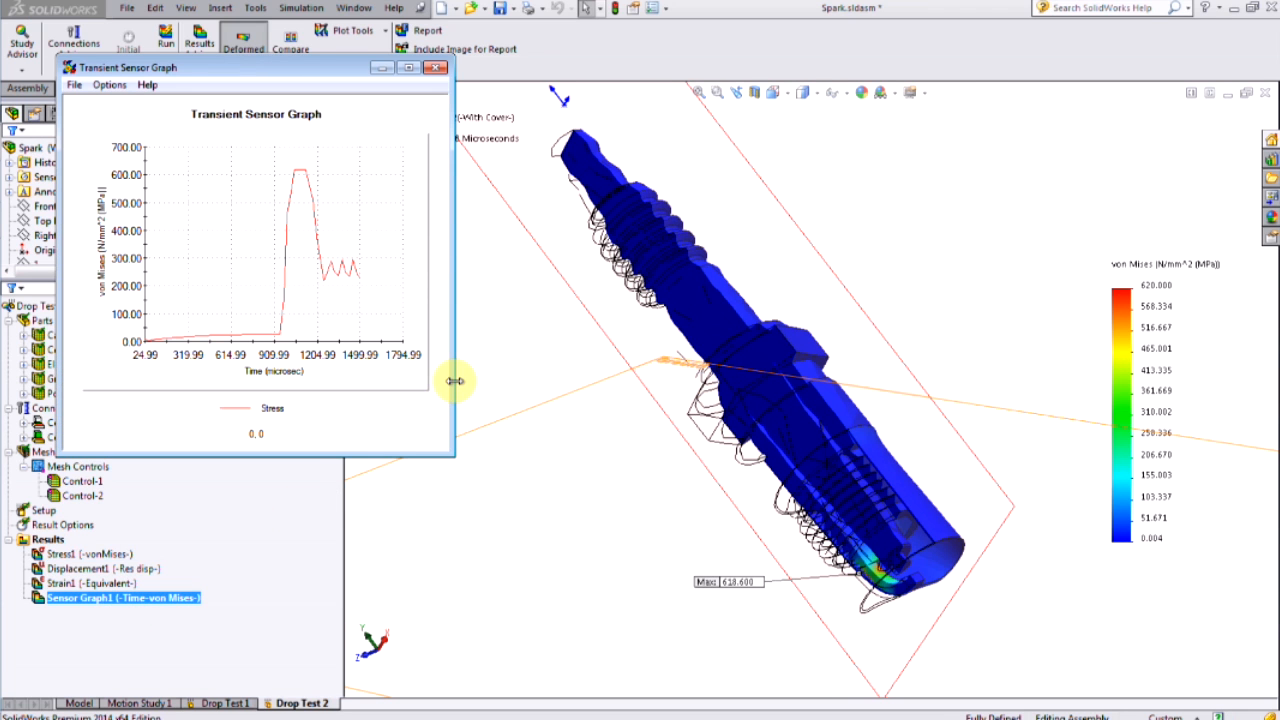